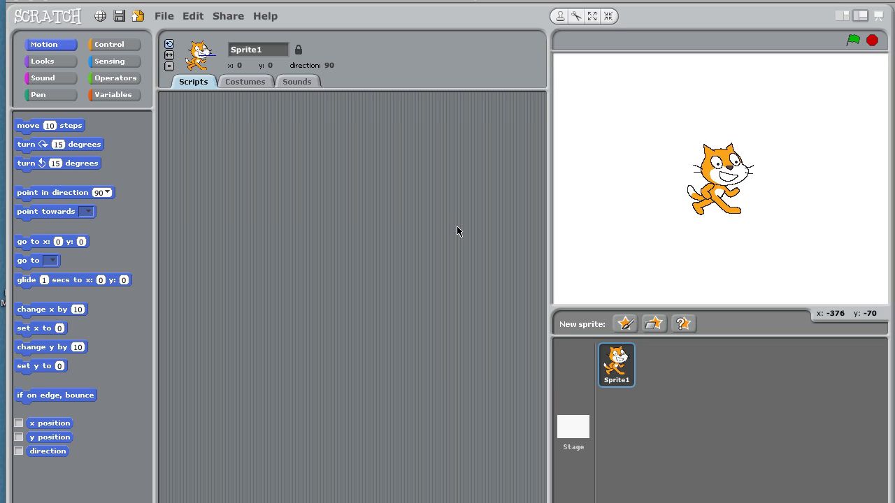
{"action": "mouse_move", "coordinate": [327, 179]}
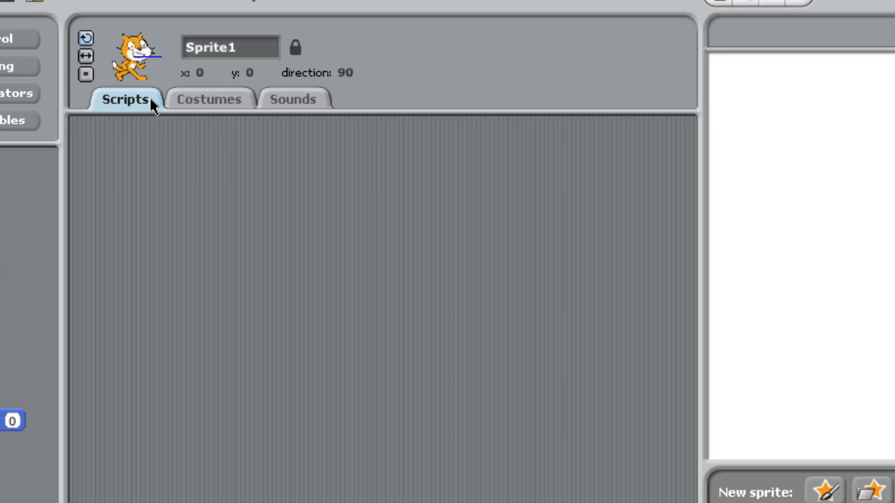
- Review the cat sprite's two costumes, then show its meow sound
{"action": "left_click", "coordinate": [210, 98]}
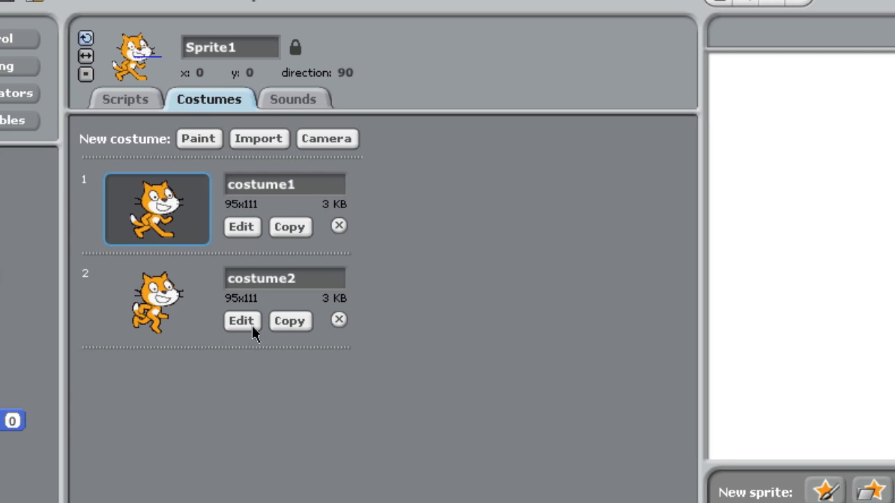
{"action": "mouse_move", "coordinate": [292, 97]}
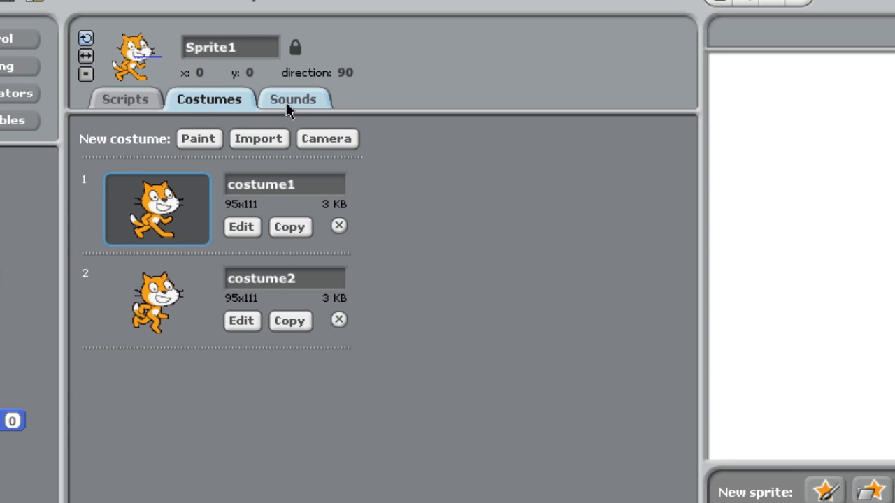
{"action": "left_click", "coordinate": [293, 98]}
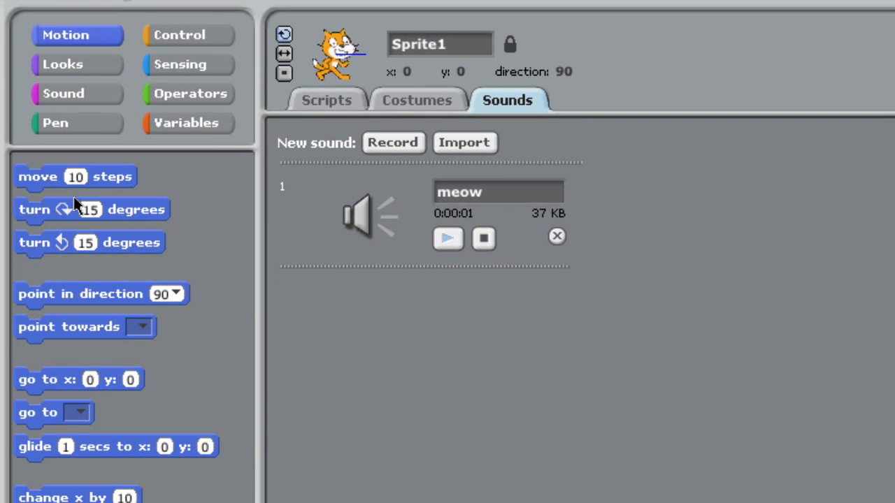
{"action": "mouse_move", "coordinate": [140, 112]}
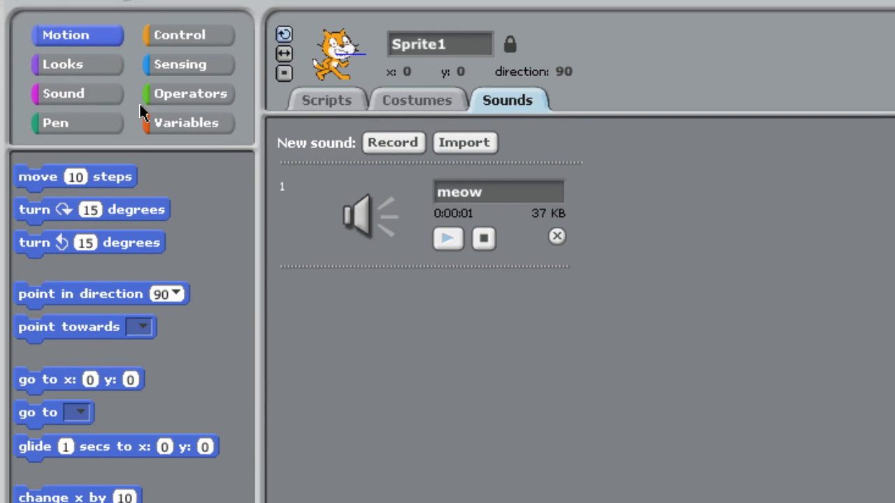
{"action": "mouse_move", "coordinate": [202, 132]}
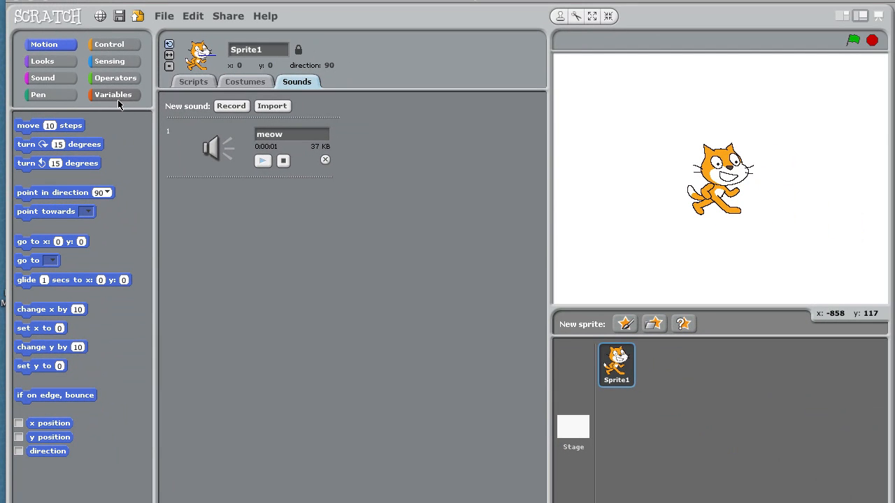
{"action": "mouse_move", "coordinate": [336, 227]}
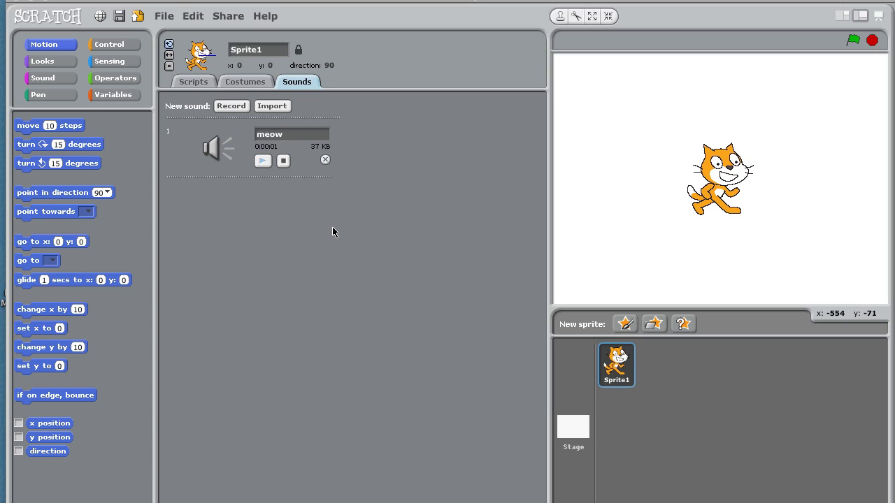
{"action": "mouse_move", "coordinate": [730, 179]}
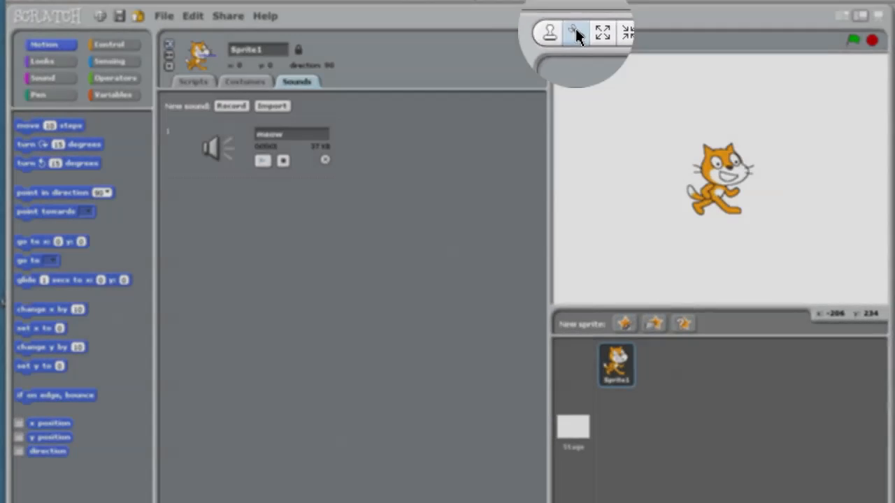
- Delete the default cat sprite from the Stage, leaving only the blank Stage
{"action": "left_click", "coordinate": [574, 430]}
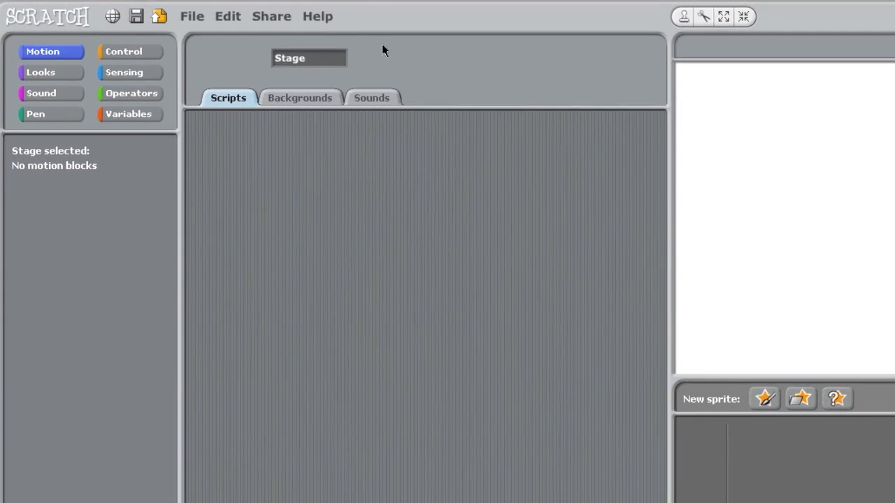
{"action": "left_click", "coordinate": [227, 17]}
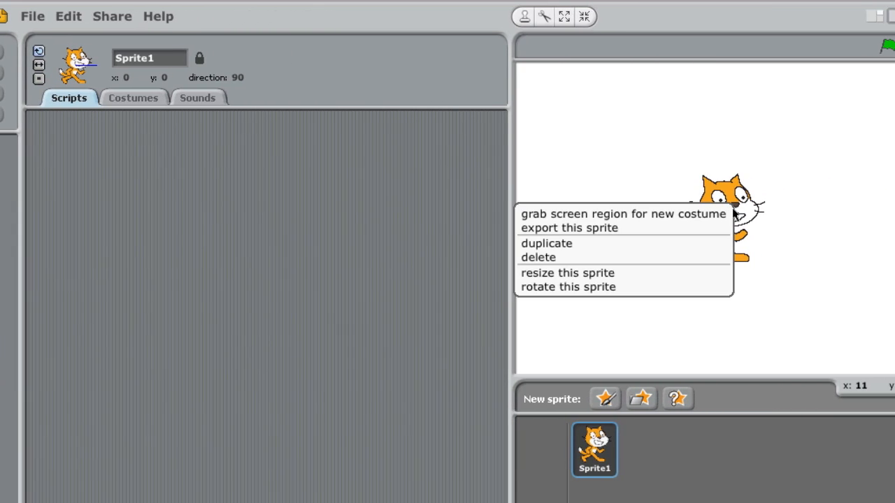
{"action": "mouse_move", "coordinate": [716, 228]}
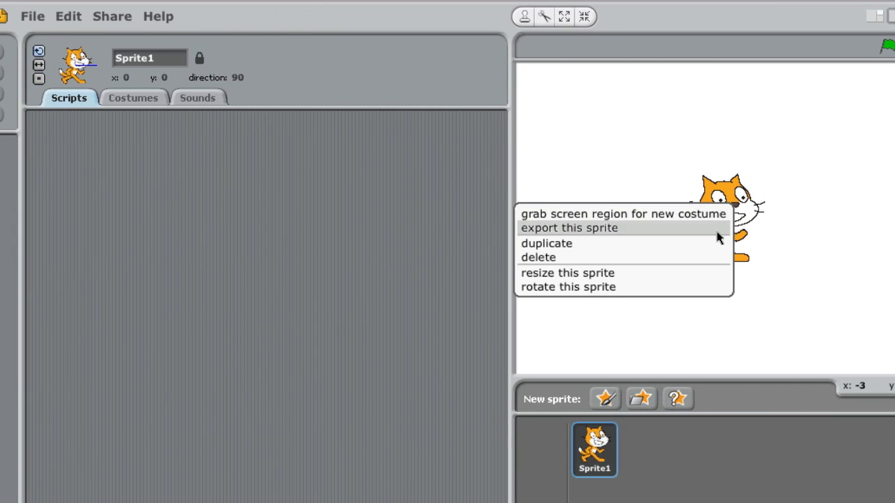
{"action": "left_click", "coordinate": [539, 257]}
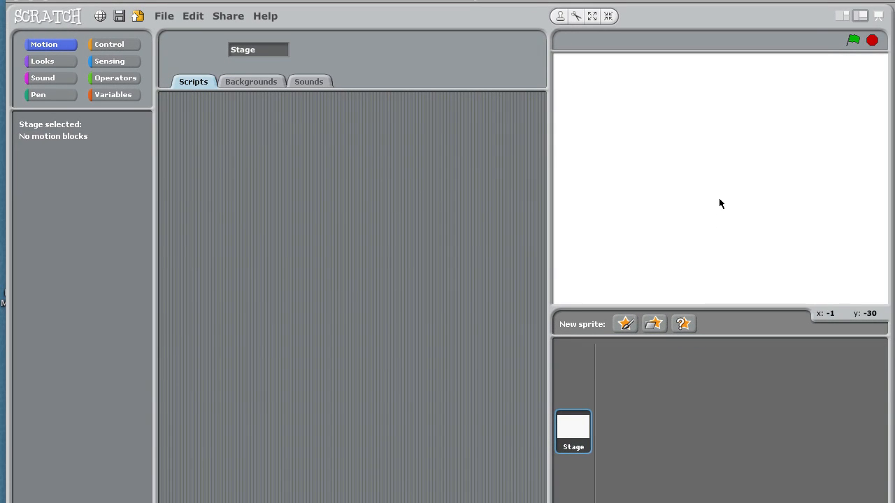
{"action": "mouse_move", "coordinate": [654, 323]}
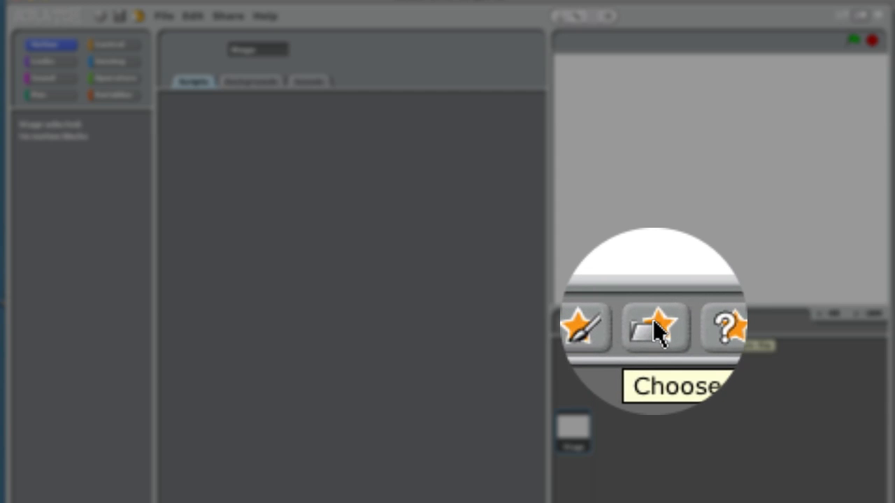
- Add a new sprite from the cat2 picture in the Animals folder
{"action": "left_click", "coordinate": [651, 328]}
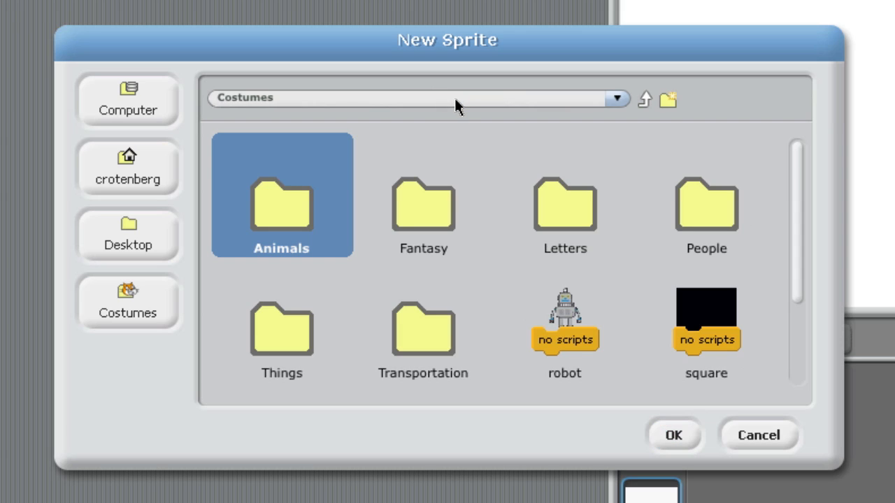
{"action": "mouse_move", "coordinate": [500, 356]}
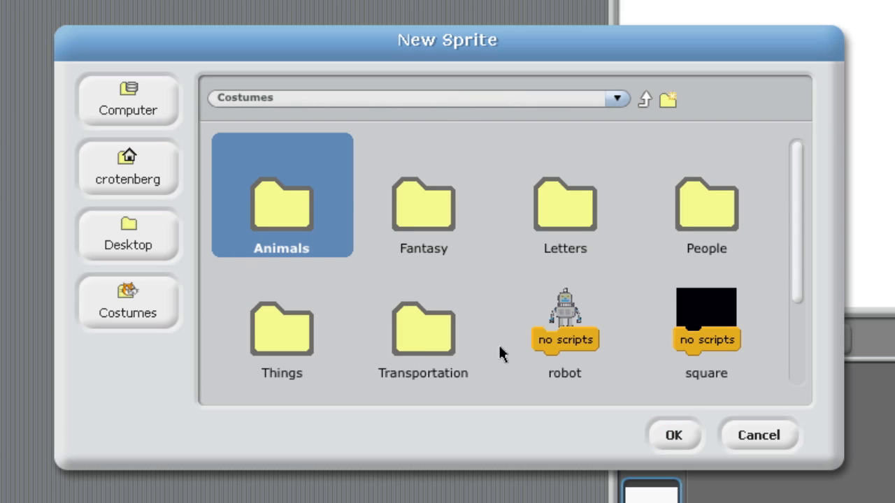
{"action": "mouse_move", "coordinate": [293, 216]}
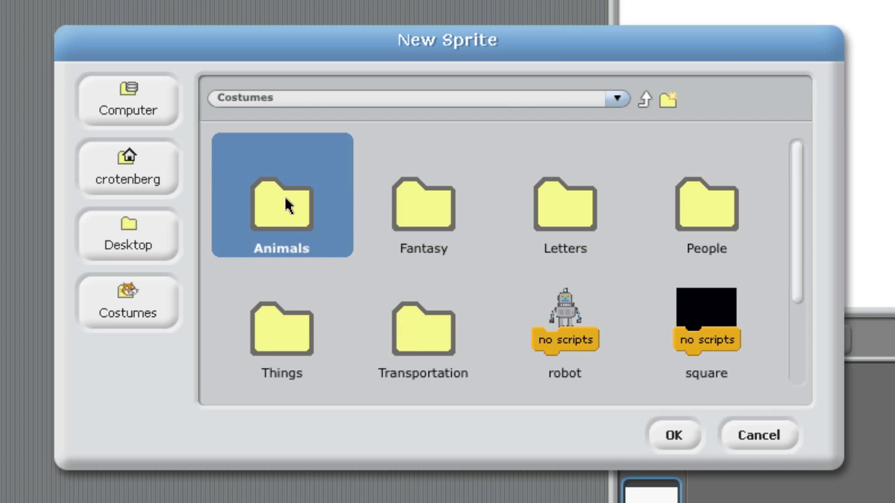
{"action": "double_click", "coordinate": [281, 203]}
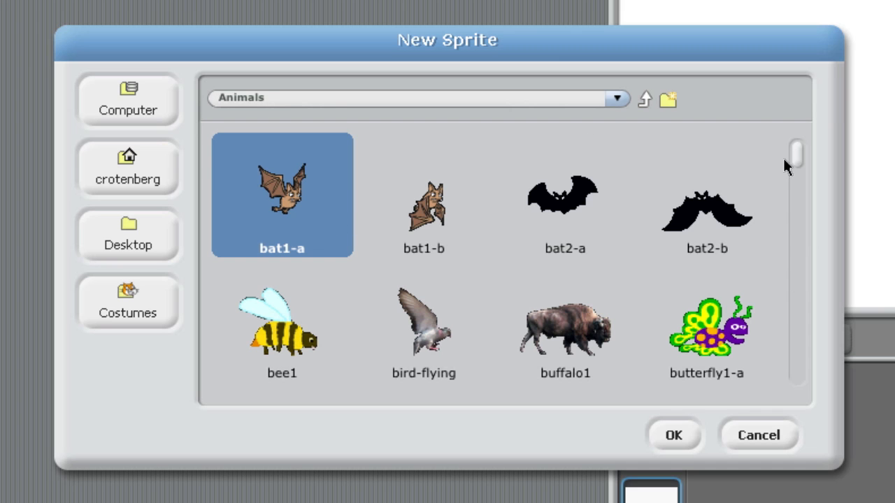
{"action": "scroll", "scroll_direction": "down", "scroll_amount": 3}
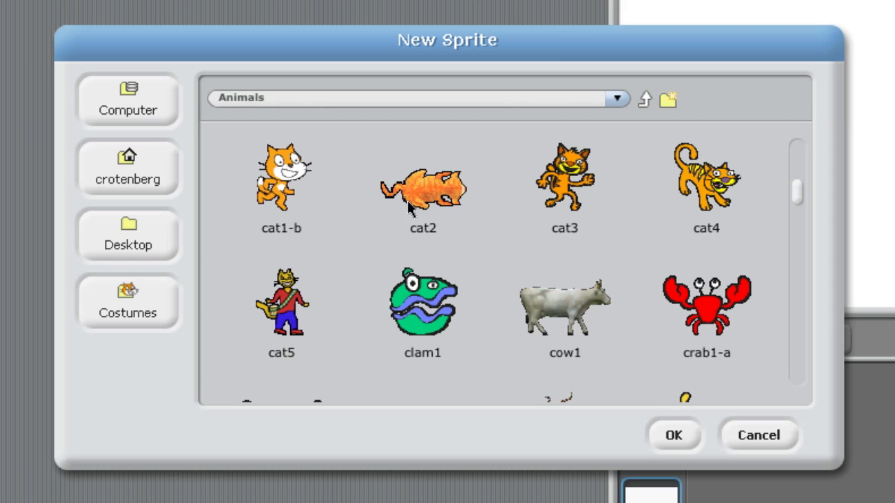
{"action": "left_click", "coordinate": [674, 435]}
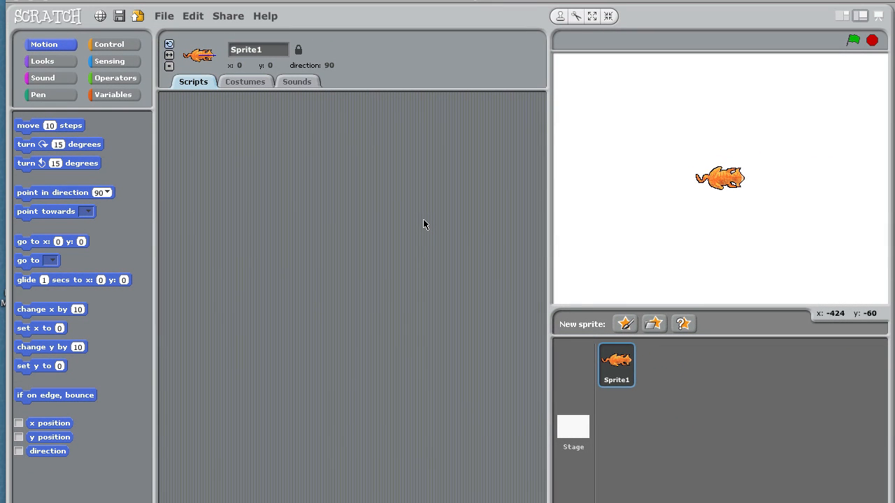
{"action": "left_click", "coordinate": [258, 49]}
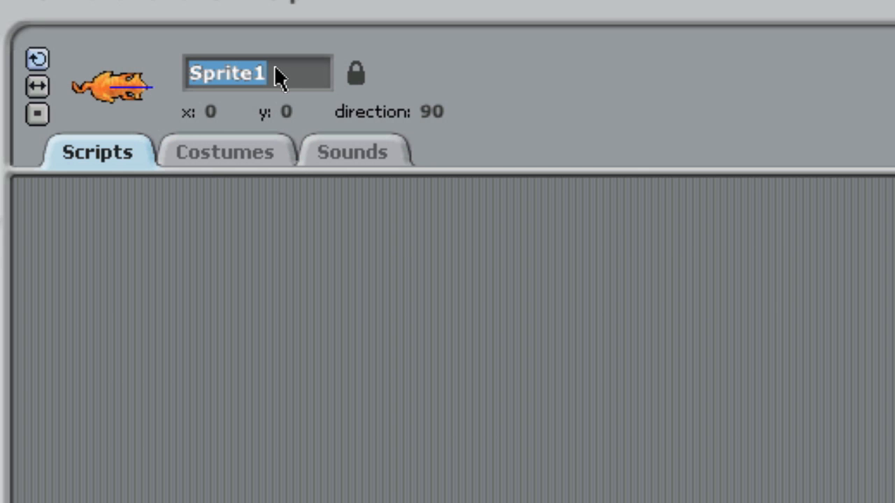
{"action": "type", "text": "player"}
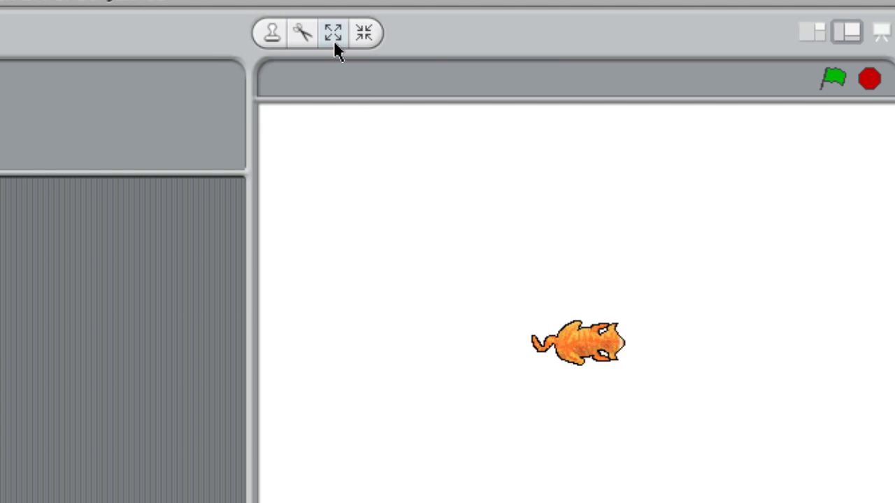
{"action": "mouse_move", "coordinate": [333, 34]}
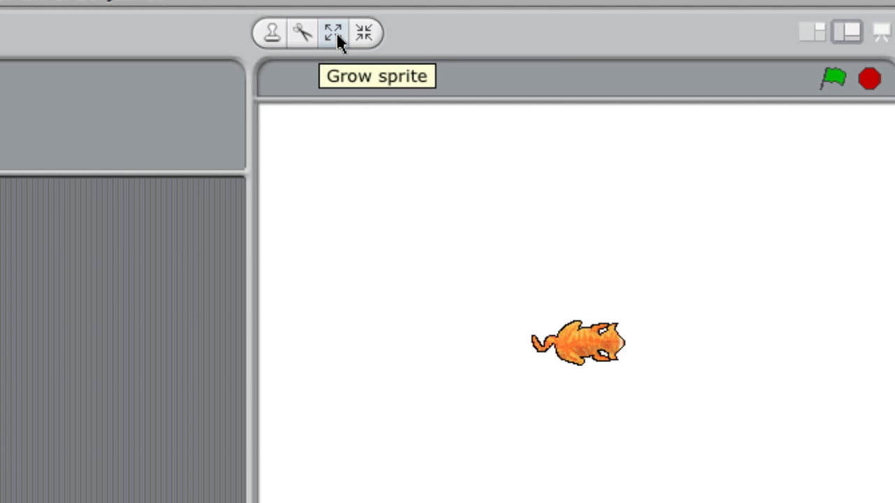
{"action": "mouse_move", "coordinate": [363, 34]}
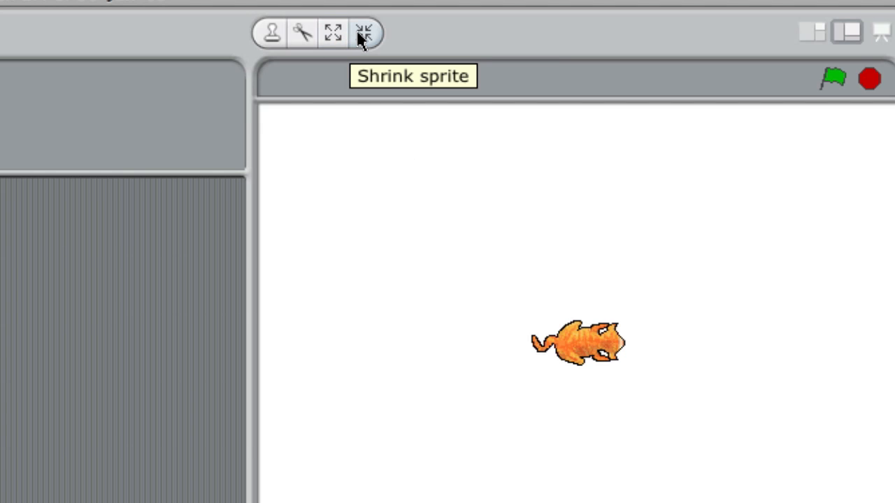
{"action": "mouse_move", "coordinate": [271, 34]}
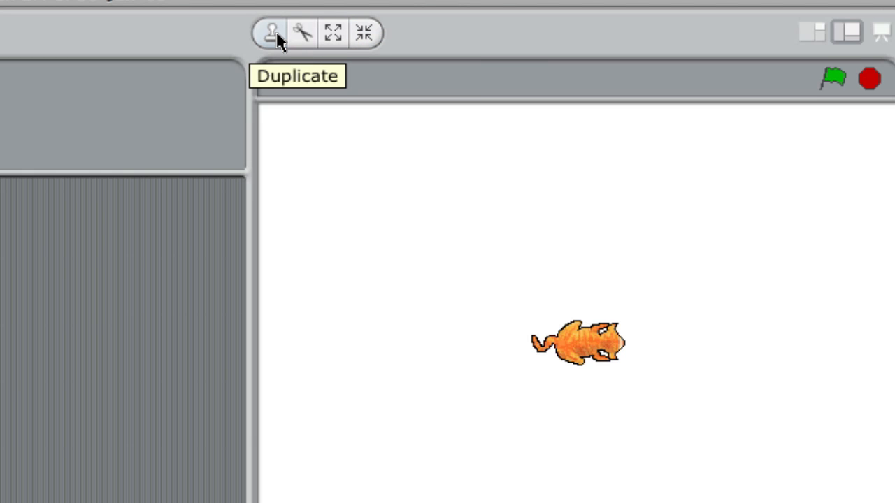
{"action": "mouse_move", "coordinate": [573, 340]}
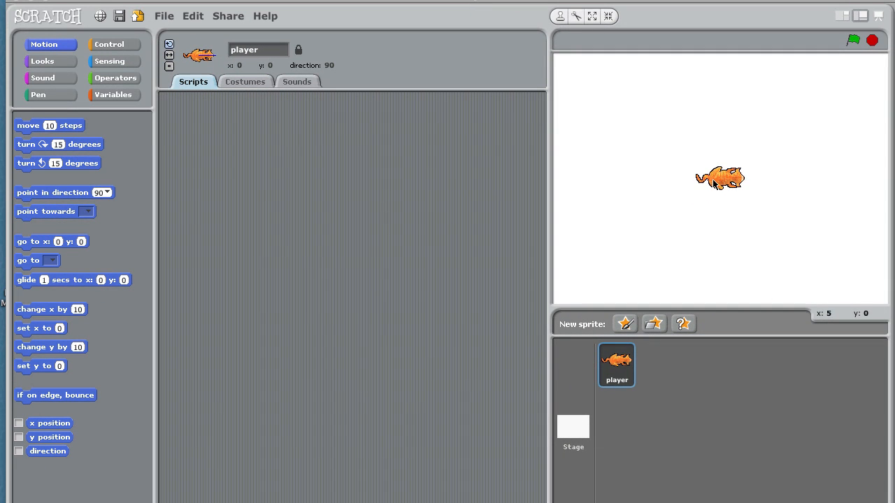
{"action": "mouse_move", "coordinate": [156, 109]}
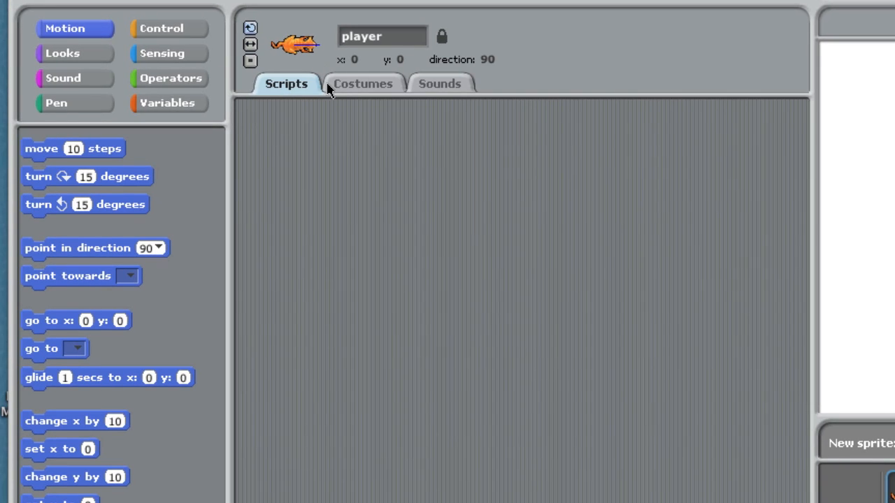
- Glance at the player sprite's costumes and return to its scripts with Control blocks shown
{"action": "left_click", "coordinate": [363, 84]}
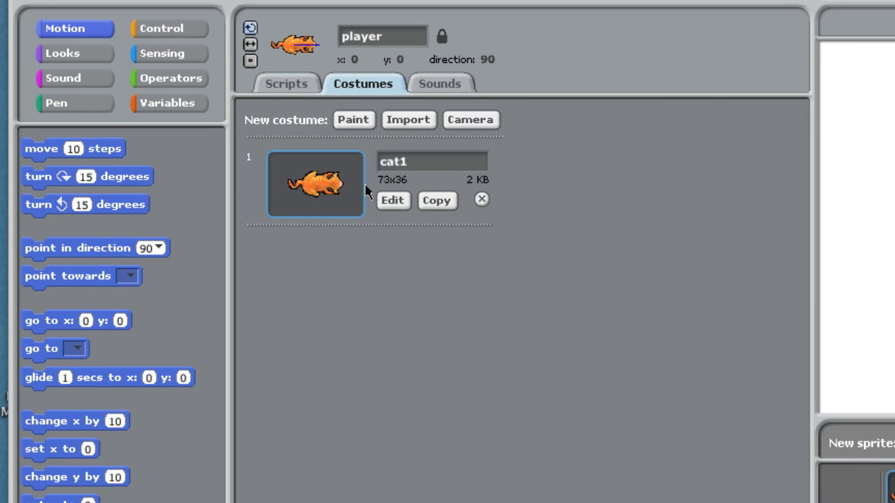
{"action": "mouse_move", "coordinate": [302, 93]}
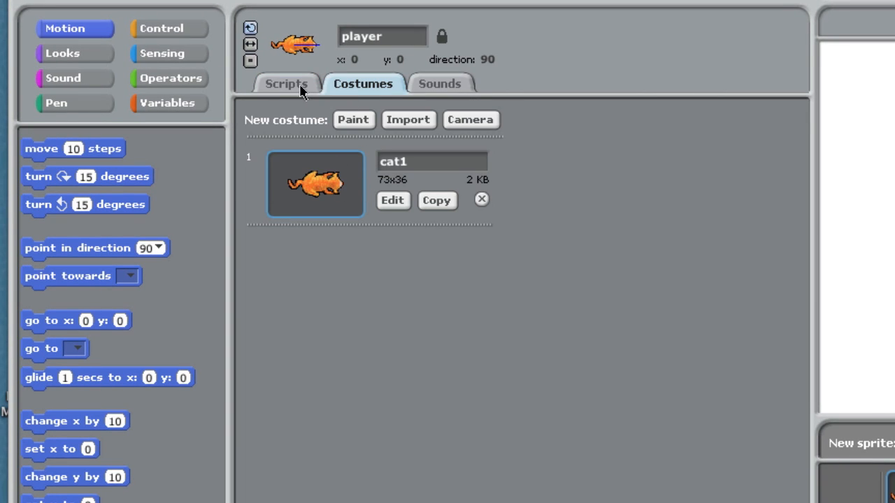
{"action": "left_click", "coordinate": [285, 84]}
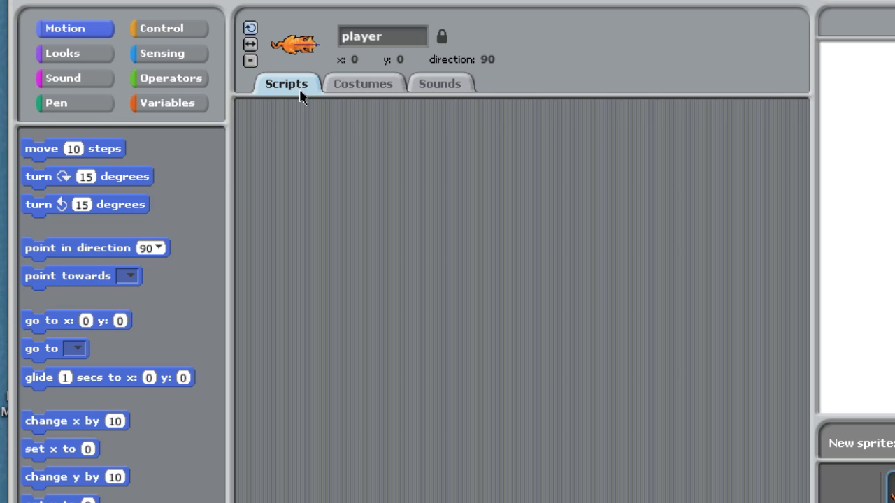
{"action": "left_click", "coordinate": [168, 28]}
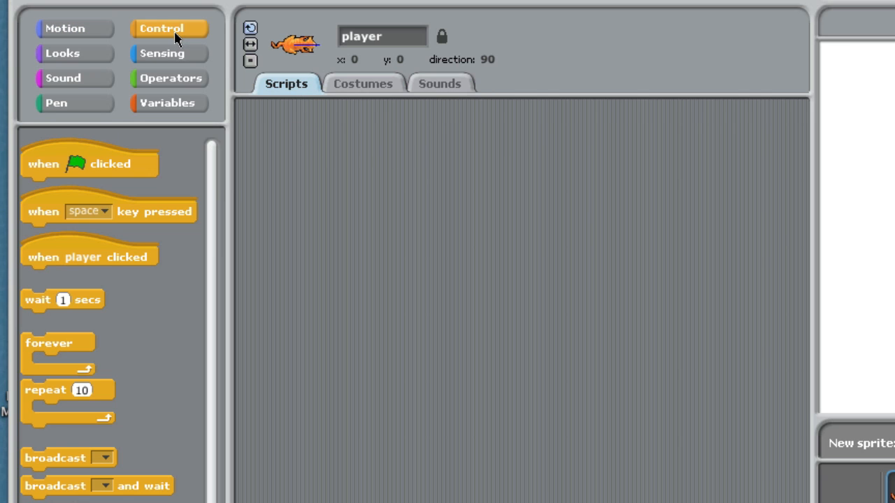
{"action": "mouse_move", "coordinate": [180, 35]}
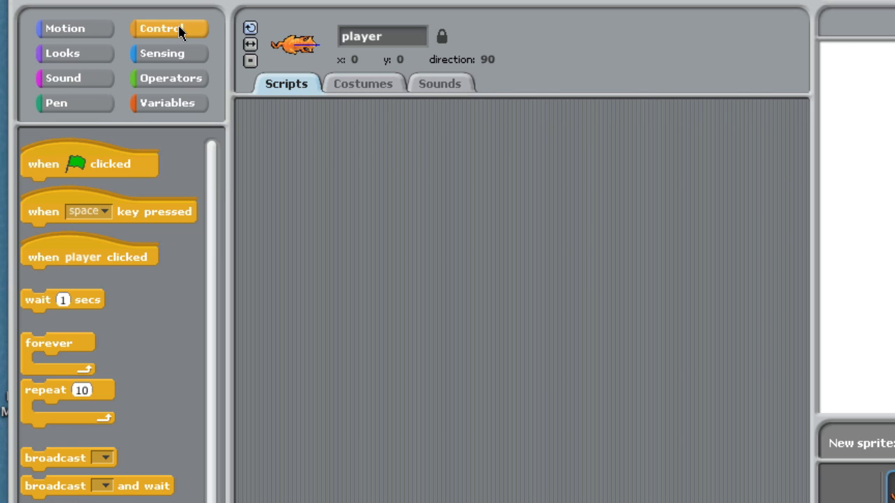
{"action": "mouse_move", "coordinate": [133, 215]}
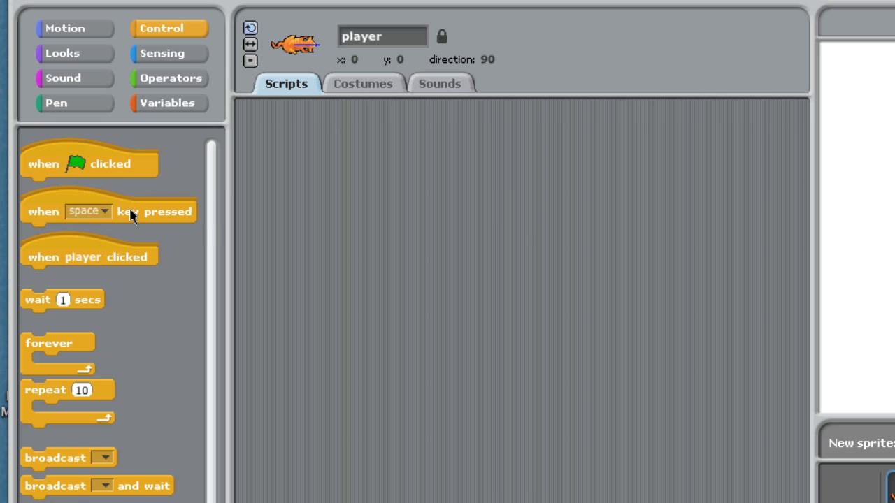
- Start a script with a hat block triggered by the right arrow key
{"action": "left_click_drag", "start_coordinate": [109, 211], "coordinate": [489, 205]}
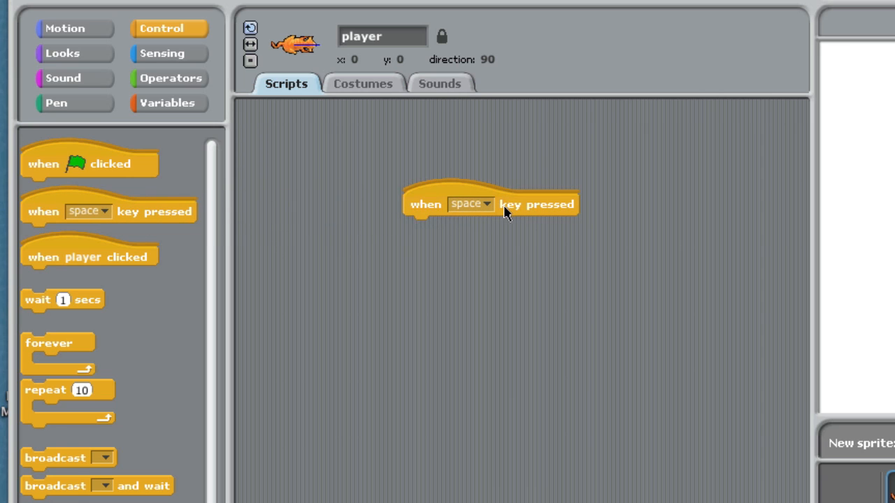
{"action": "left_click", "coordinate": [485, 204]}
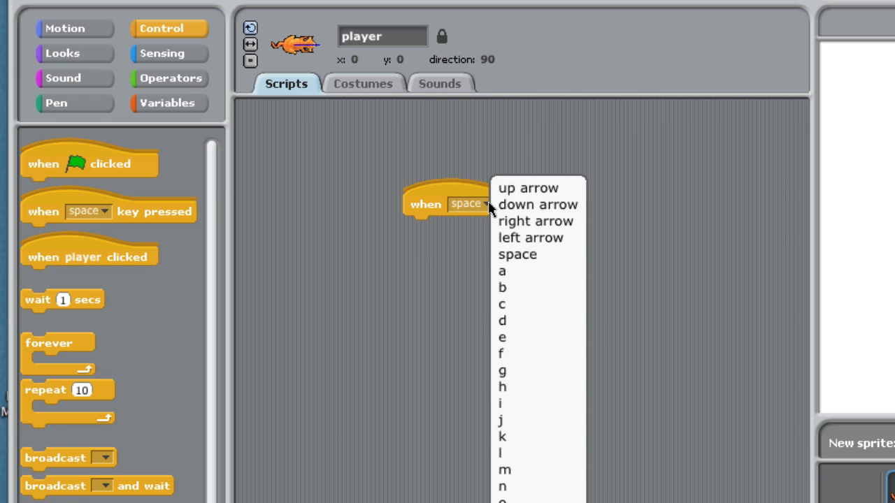
{"action": "mouse_move", "coordinate": [537, 204]}
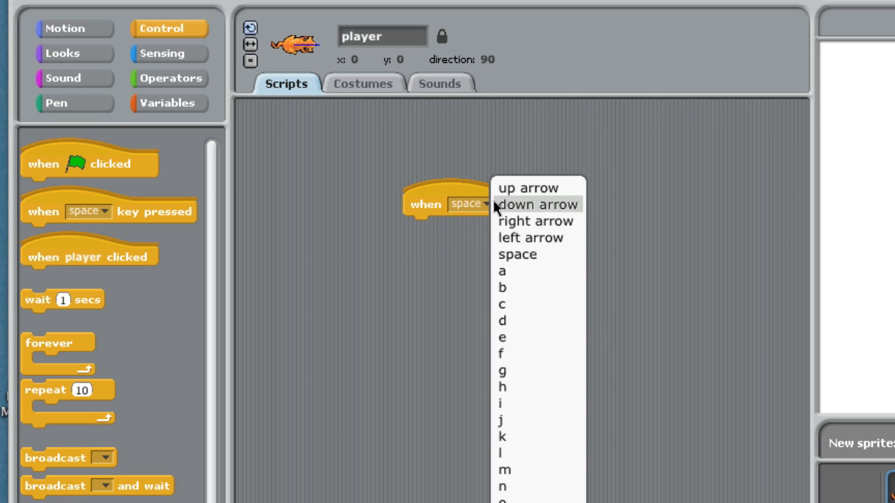
{"action": "left_click", "coordinate": [535, 221]}
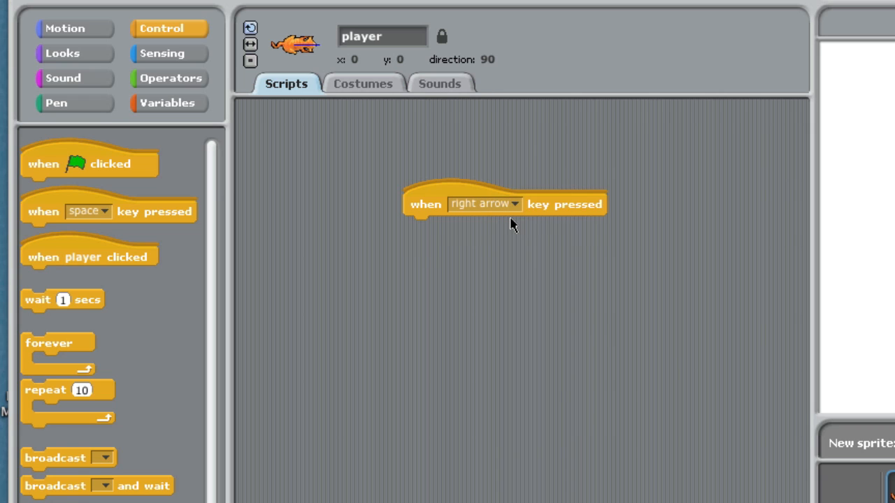
{"action": "mouse_move", "coordinate": [505, 221]}
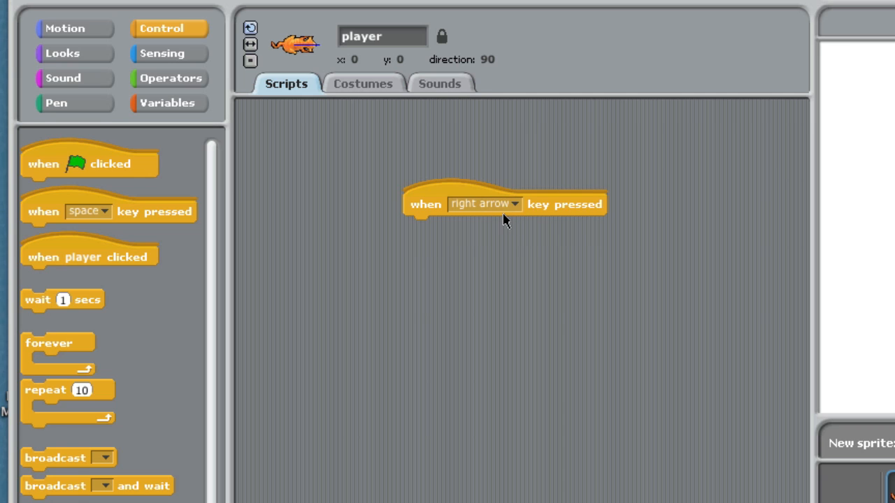
{"action": "mouse_move", "coordinate": [101, 53]}
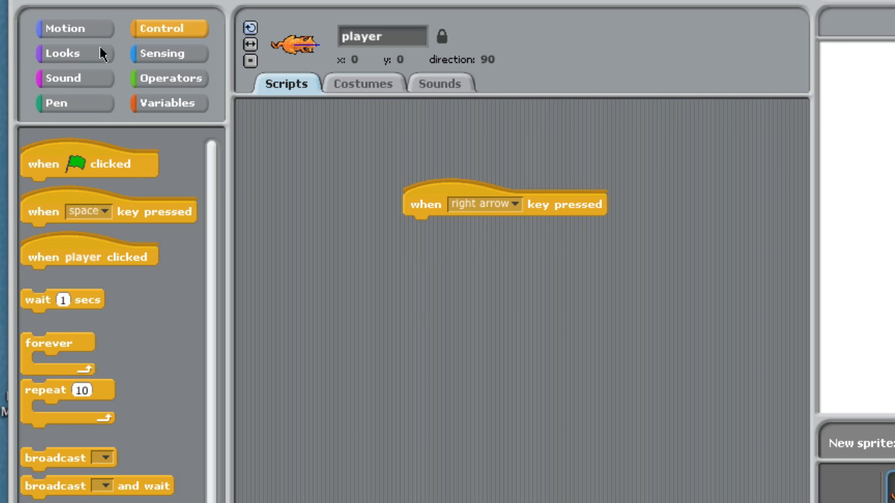
- Attach 'point in direction 90' and 'move 10 steps' under the right-arrow hat
{"action": "left_click", "coordinate": [64, 28]}
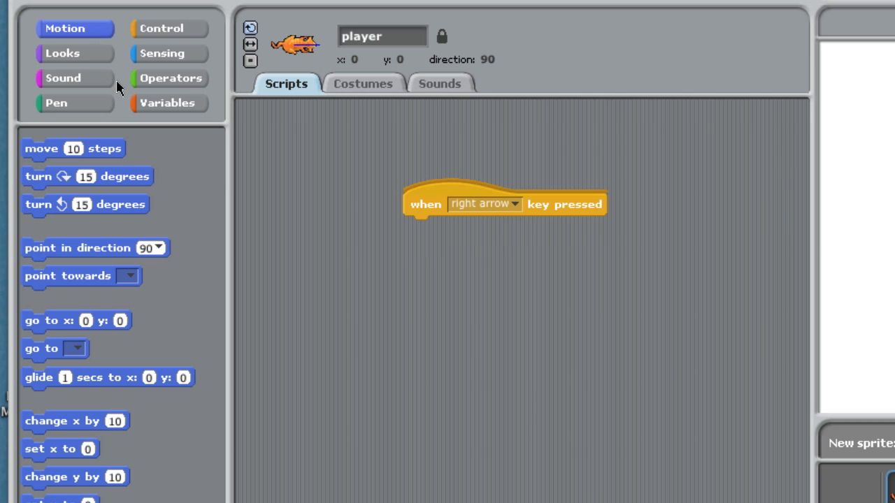
{"action": "mouse_move", "coordinate": [109, 249]}
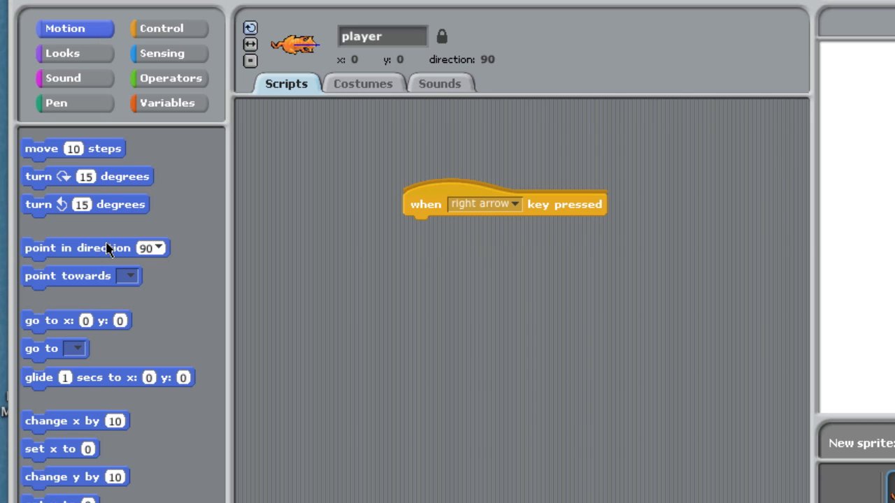
{"action": "left_click_drag", "start_coordinate": [78, 248], "coordinate": [249, 243]}
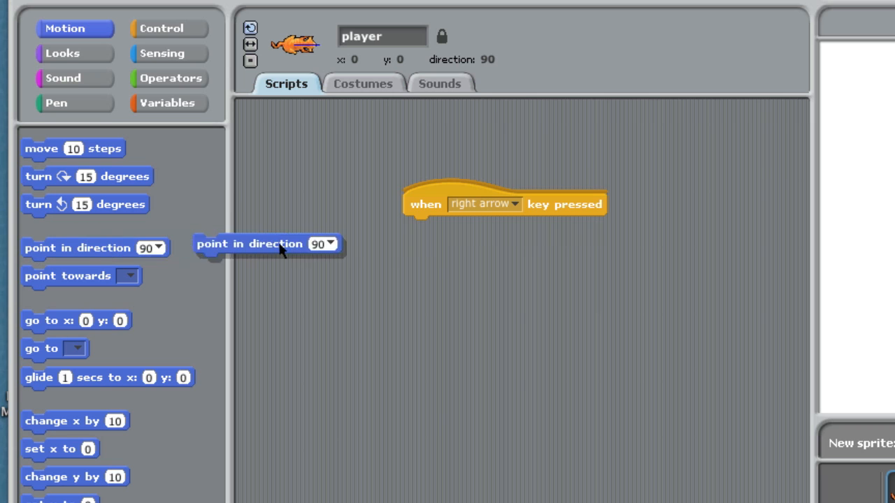
{"action": "left_click_drag", "start_coordinate": [269, 244], "coordinate": [482, 232]}
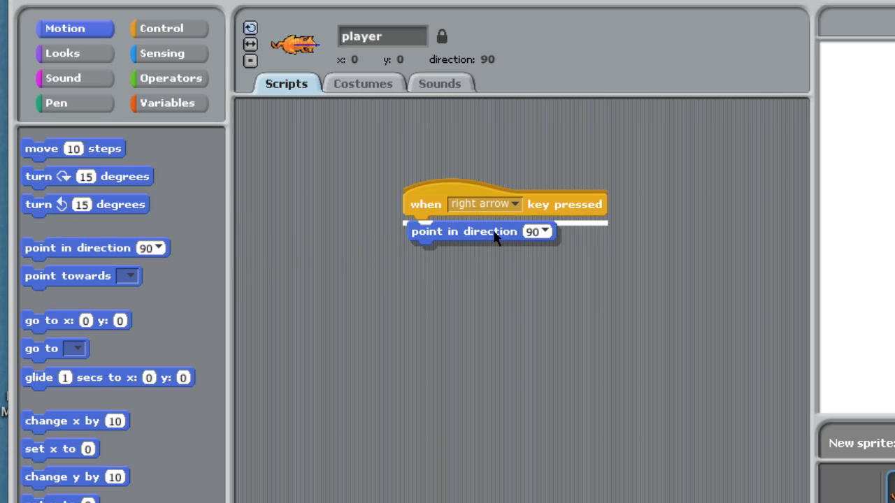
{"action": "left_click", "coordinate": [542, 233]}
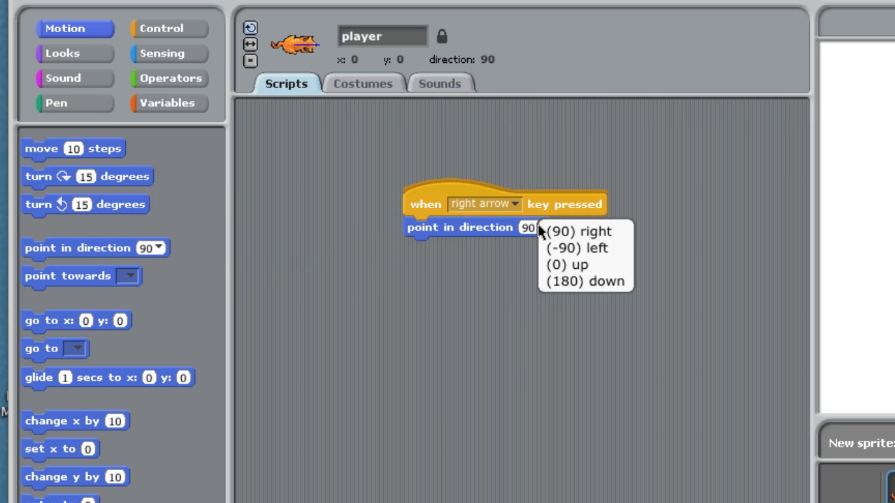
{"action": "left_click", "coordinate": [579, 231]}
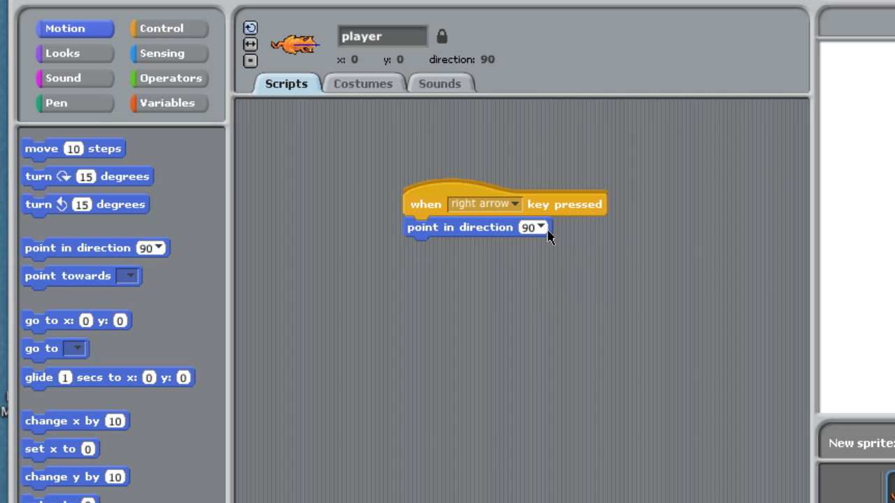
{"action": "mouse_move", "coordinate": [235, 173]}
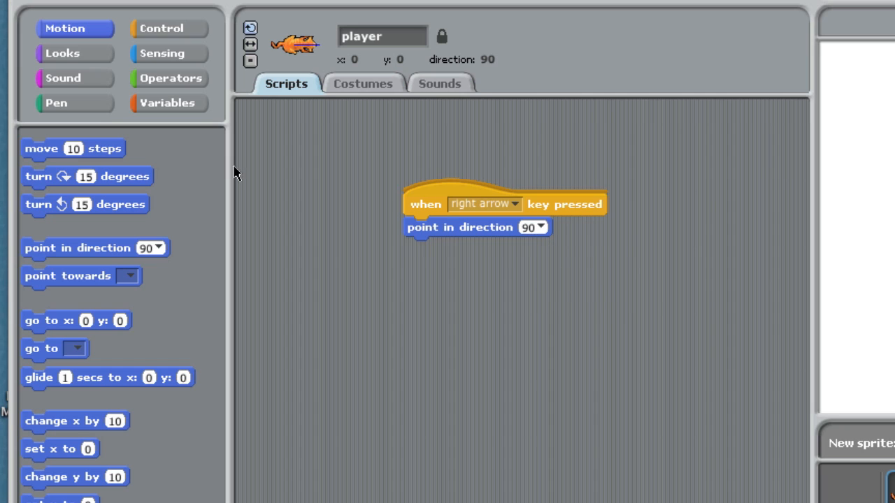
{"action": "left_click_drag", "start_coordinate": [73, 148], "coordinate": [440, 246]}
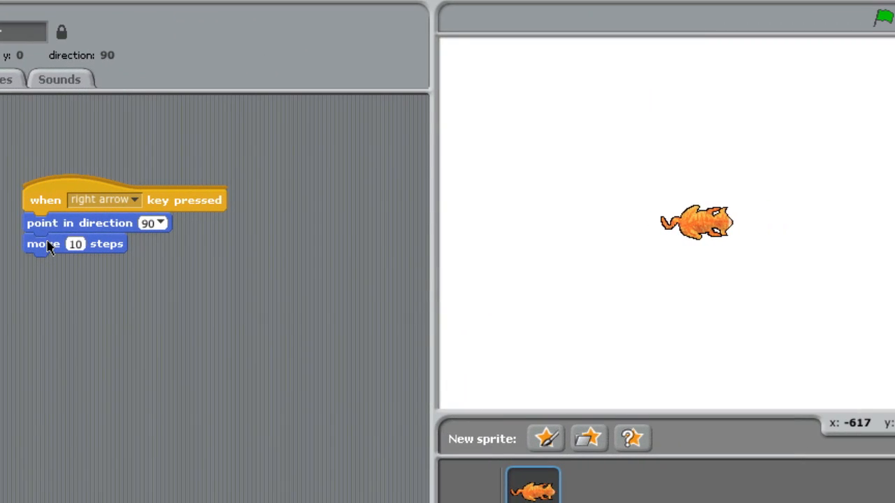
- Test the right-arrow script by moving the player right on the Stage
{"action": "key", "text": "Right"}
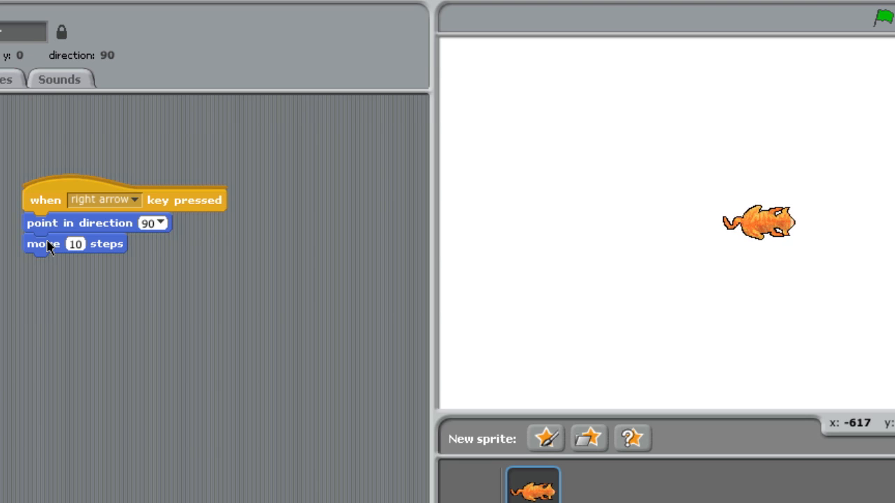
{"action": "key", "text": "right"}
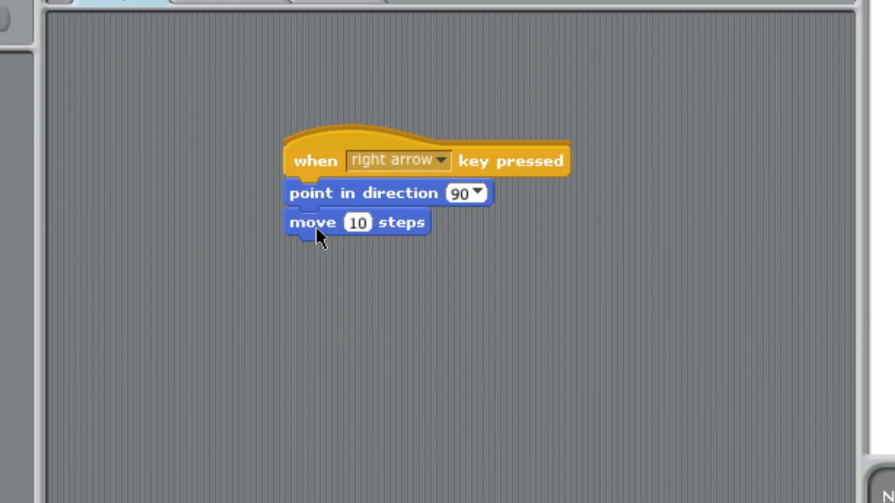
{"action": "mouse_move", "coordinate": [329, 162]}
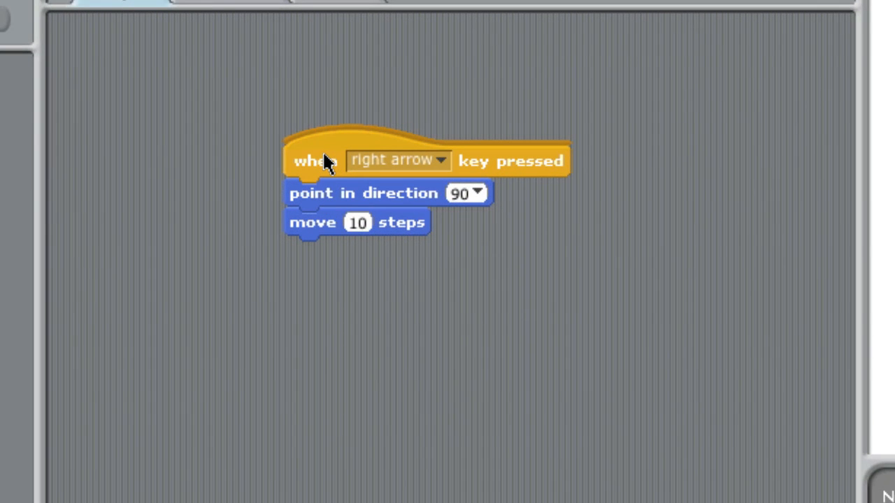
- Duplicate the script as a left-arrow version pointing -90, and test it
{"action": "right_click", "coordinate": [311, 161]}
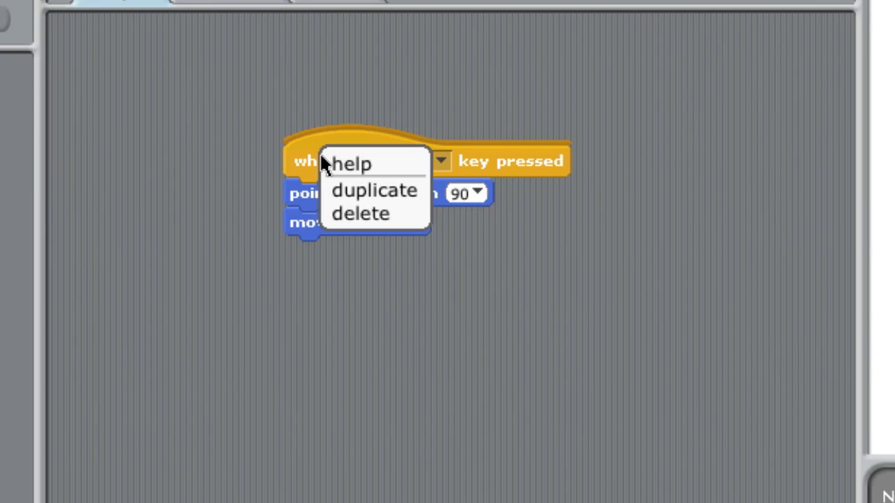
{"action": "mouse_move", "coordinate": [342, 188]}
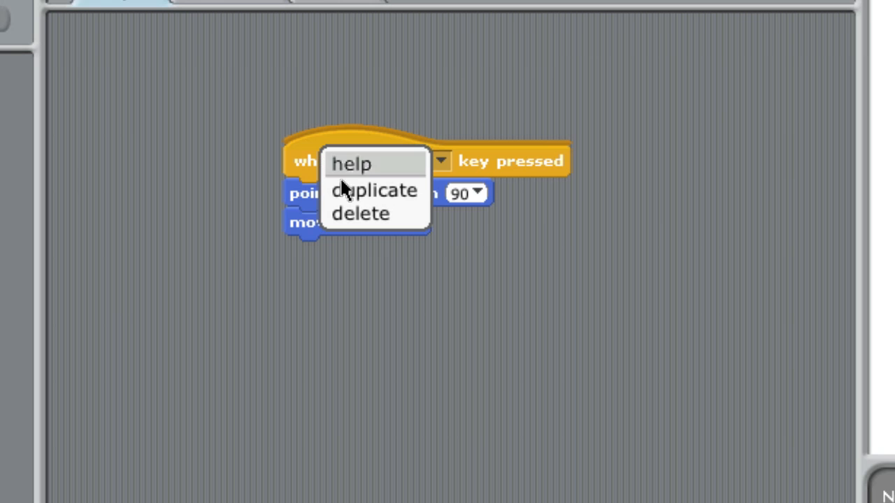
{"action": "left_click", "coordinate": [375, 190]}
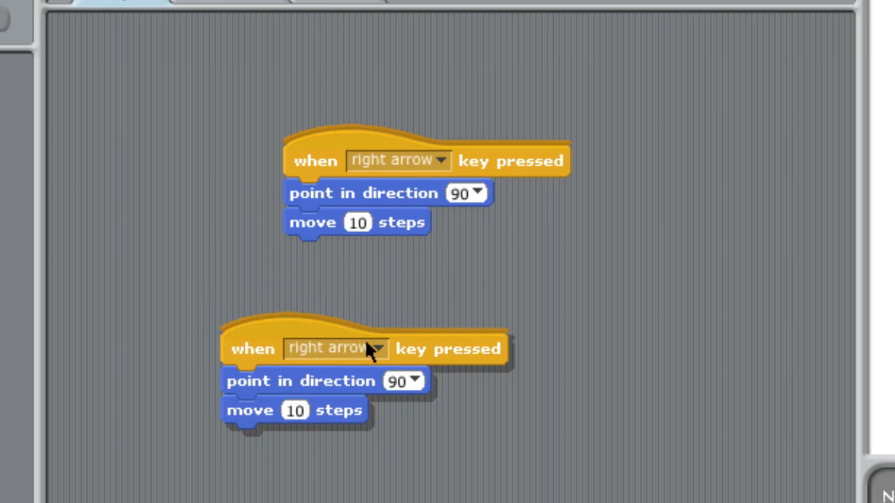
{"action": "left_click", "coordinate": [378, 350]}
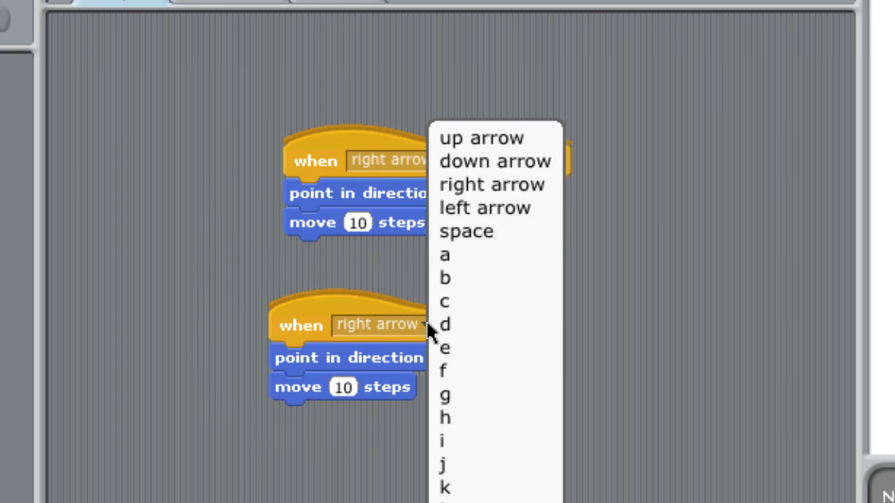
{"action": "mouse_move", "coordinate": [489, 184]}
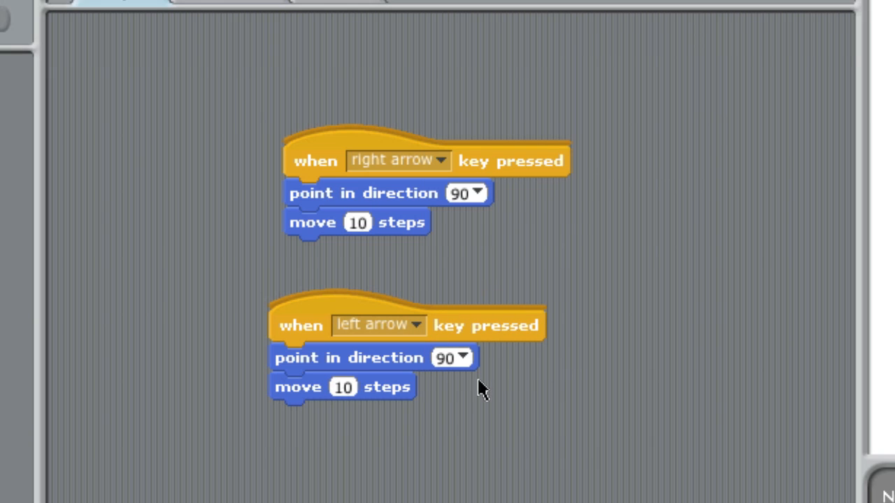
{"action": "left_click", "coordinate": [467, 358]}
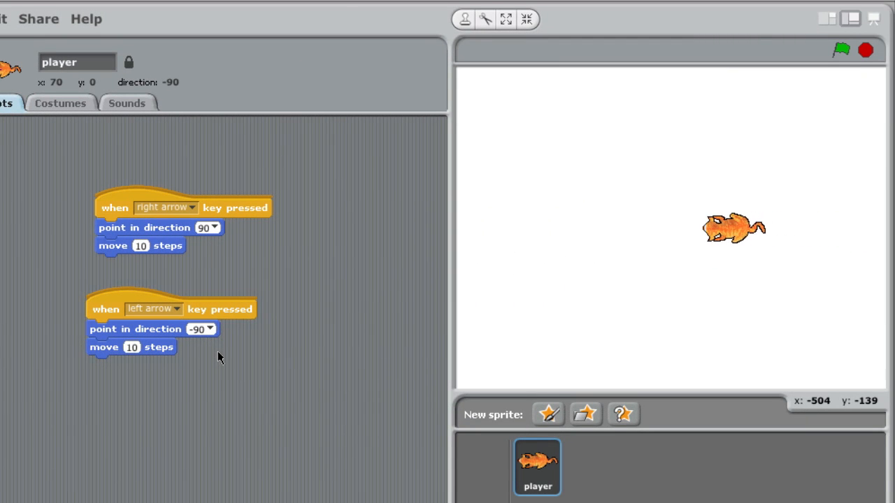
{"action": "key", "text": "Left"}
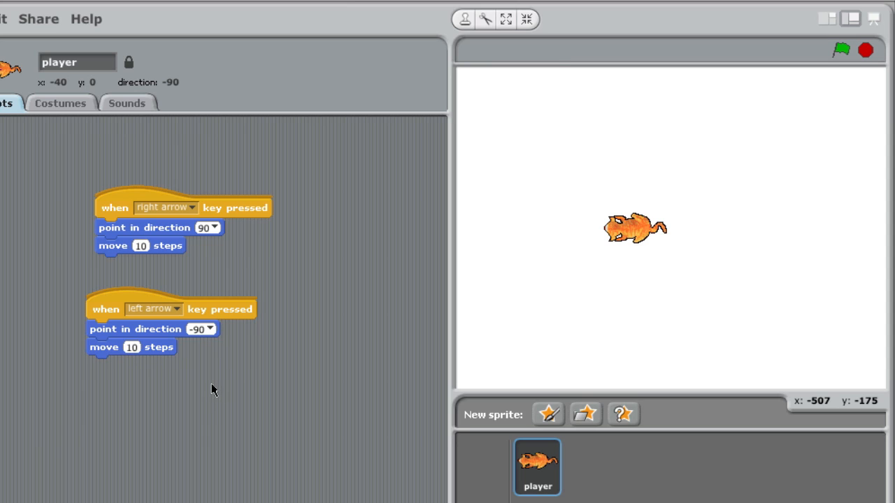
{"action": "mouse_move", "coordinate": [225, 378]}
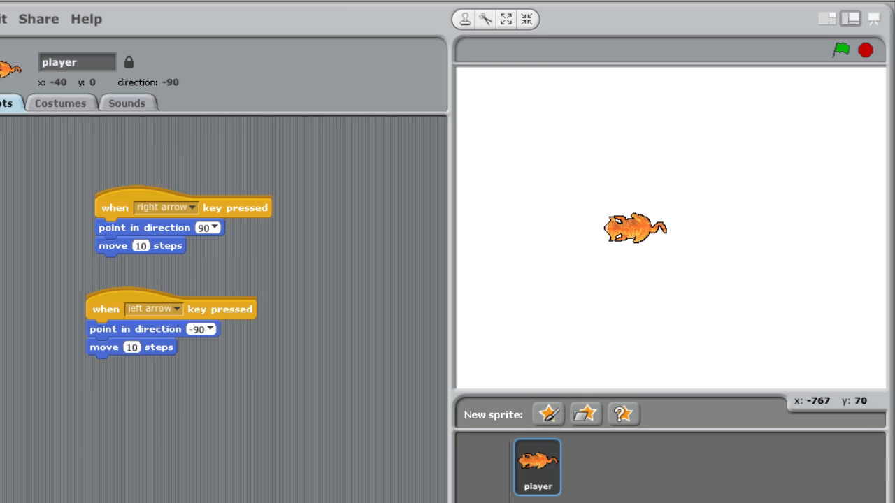
{"action": "mouse_move", "coordinate": [225, 316]}
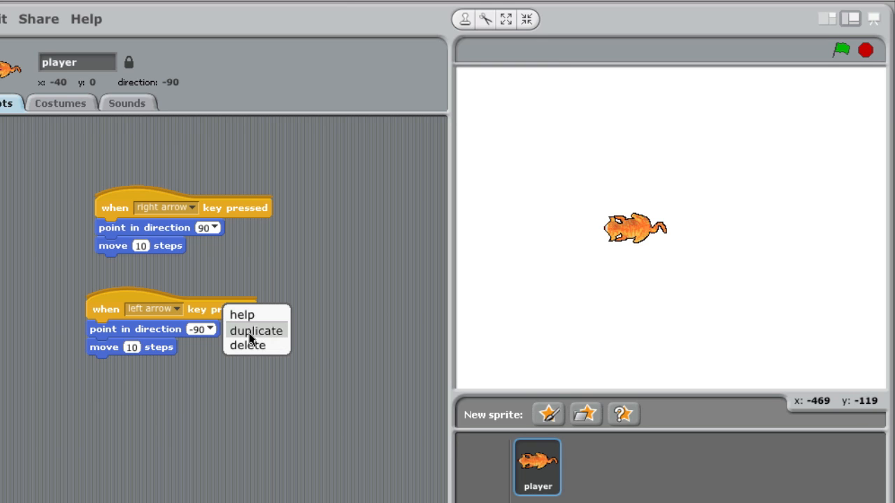
- Duplicate the left-arrow script as an up-arrow version pointing in direction 0
{"action": "left_click", "coordinate": [256, 330]}
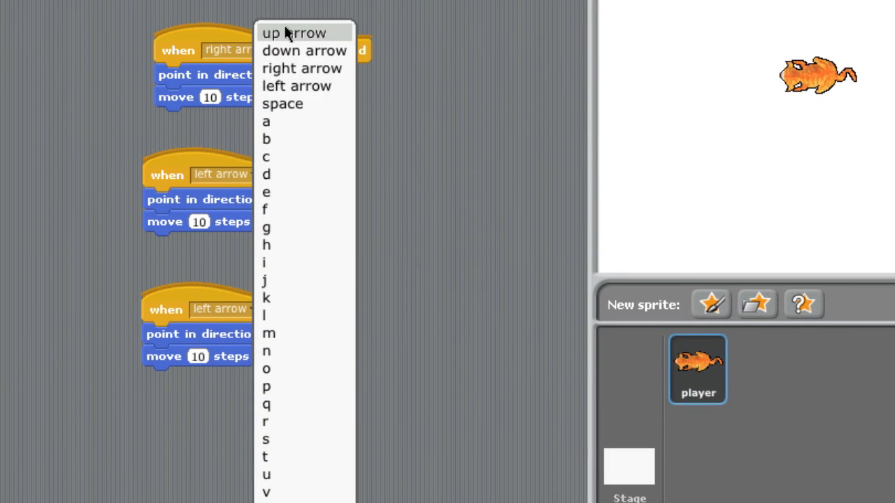
{"action": "left_click", "coordinate": [294, 33]}
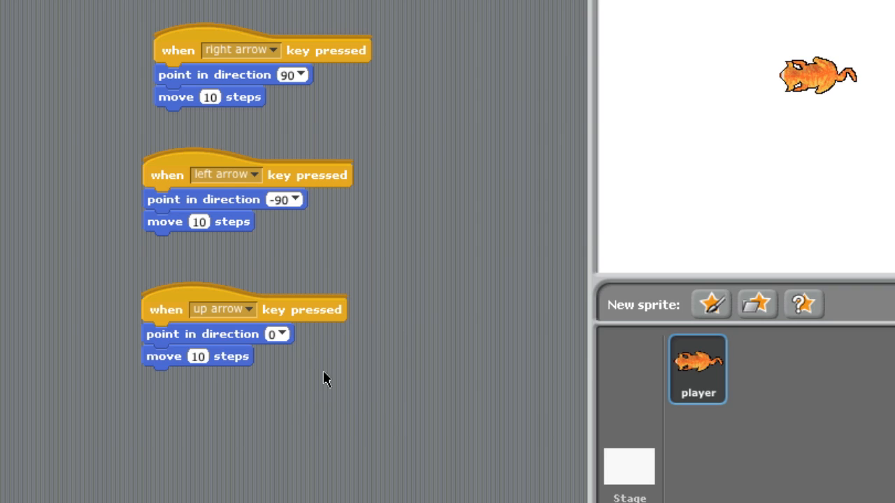
{"action": "mouse_move", "coordinate": [198, 409]}
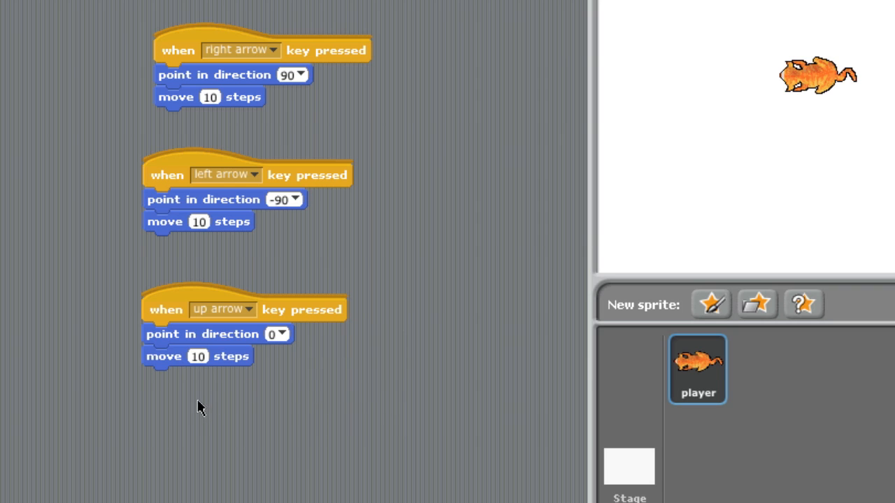
- Duplicate the up-arrow script as a down-arrow version pointing in direction 180
{"action": "right_click", "coordinate": [301, 311]}
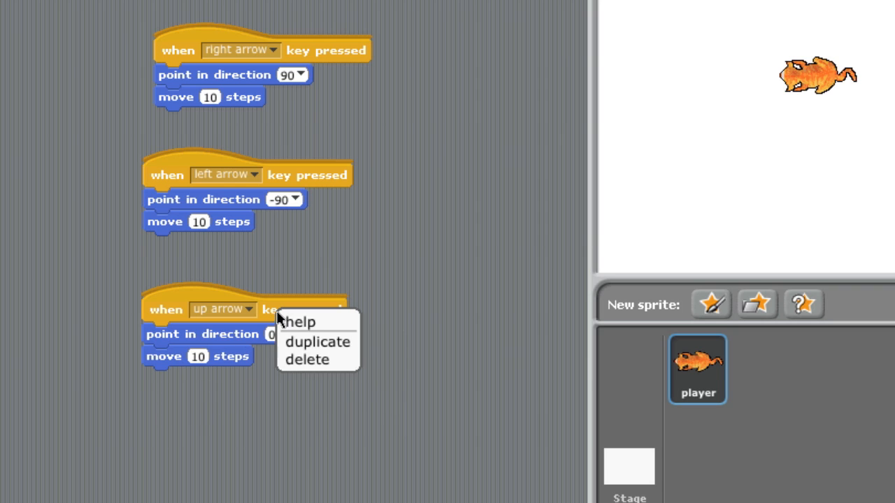
{"action": "left_click", "coordinate": [318, 341]}
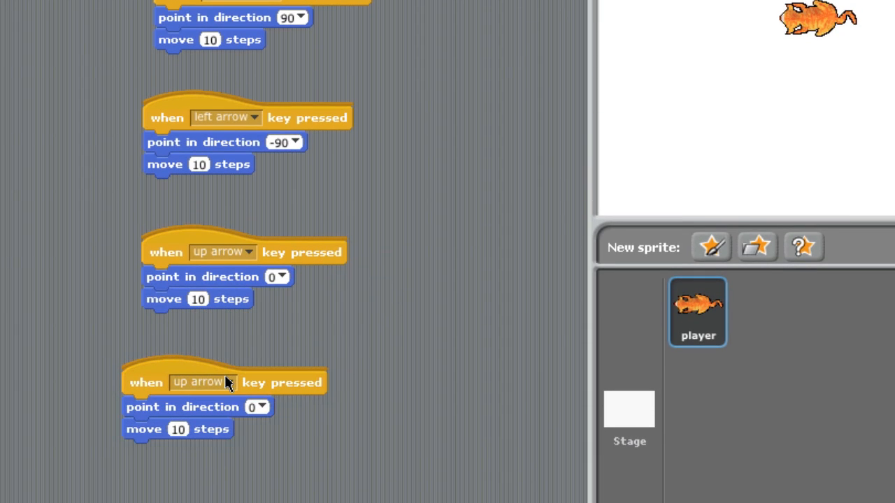
{"action": "left_click", "coordinate": [224, 381]}
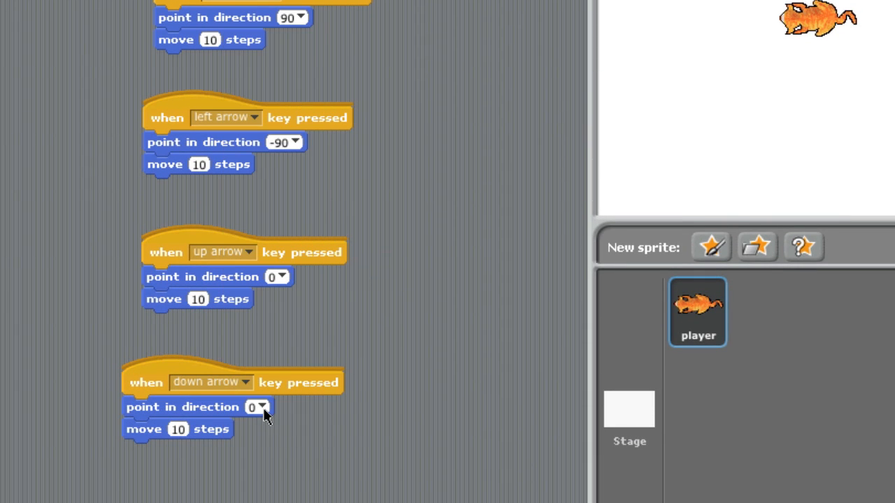
{"action": "left_click", "coordinate": [264, 407]}
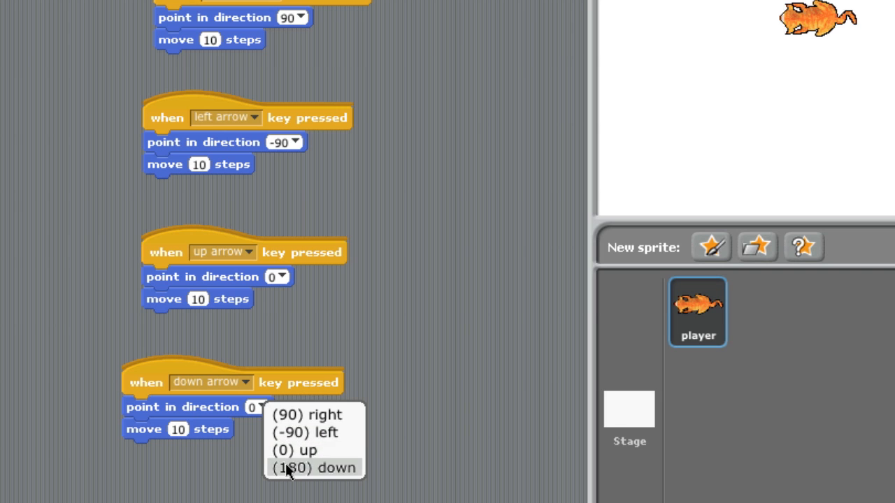
{"action": "left_click", "coordinate": [316, 467]}
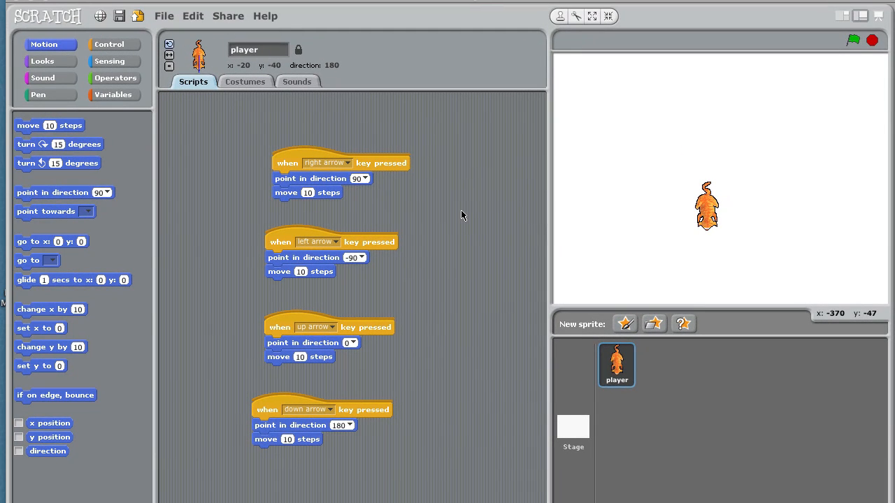
- Clean up the Scripts area so the four scripts form an aligned column
{"action": "right_click", "coordinate": [461, 217]}
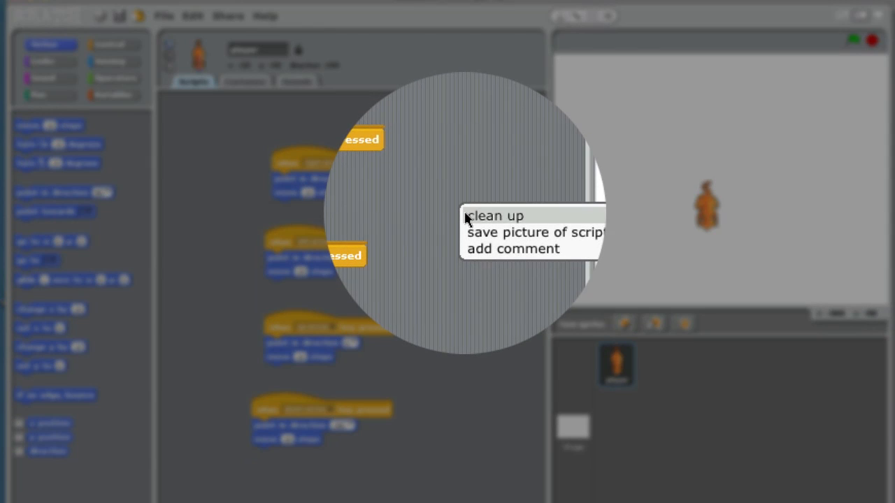
{"action": "left_click", "coordinate": [495, 215]}
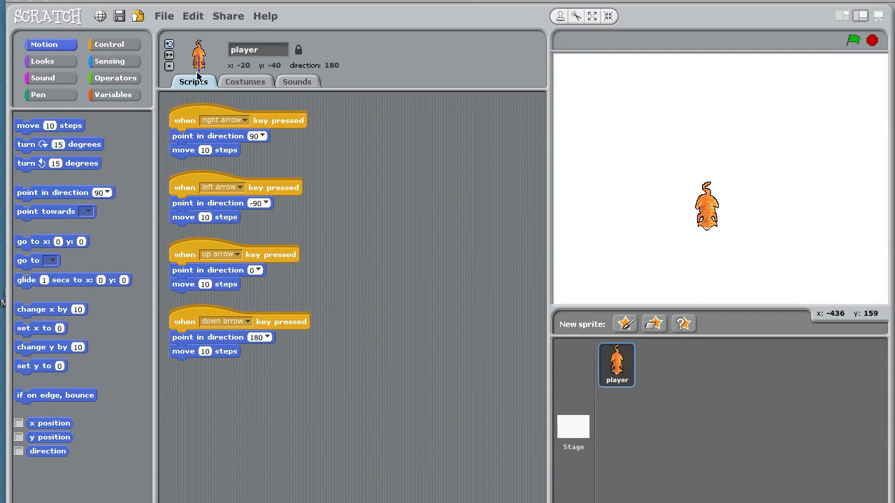